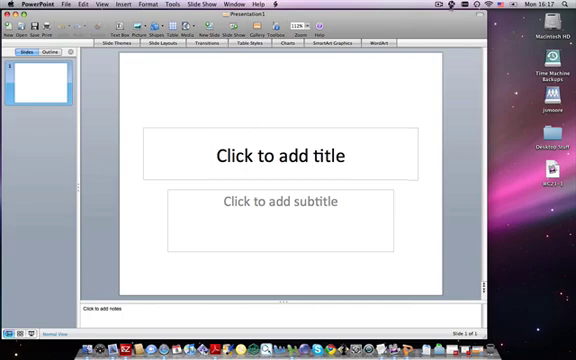
Open the Jing menu bar icon to show Capture and History options.
left_click(248, 14)
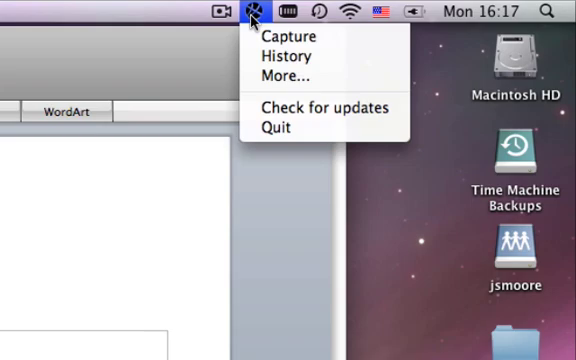
mouse_move(288, 36)
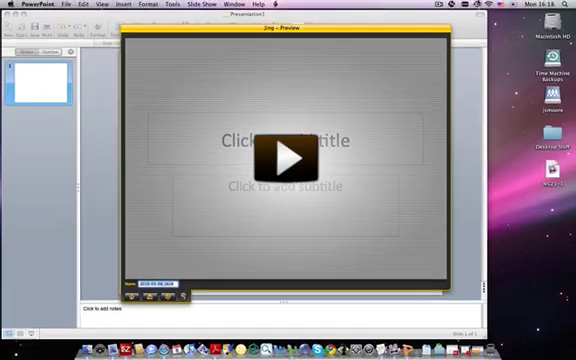
Share the recorded slide video to Screencast.com under its default name.
left_click(470, 8)
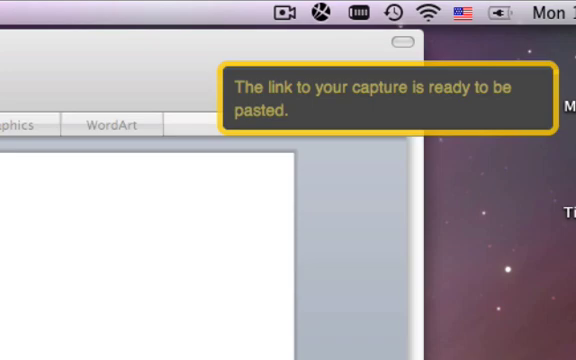
mouse_move(291, 97)
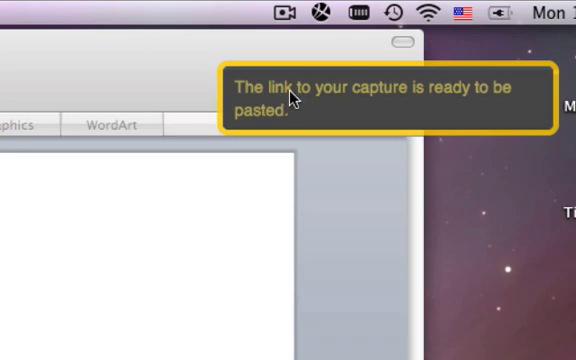